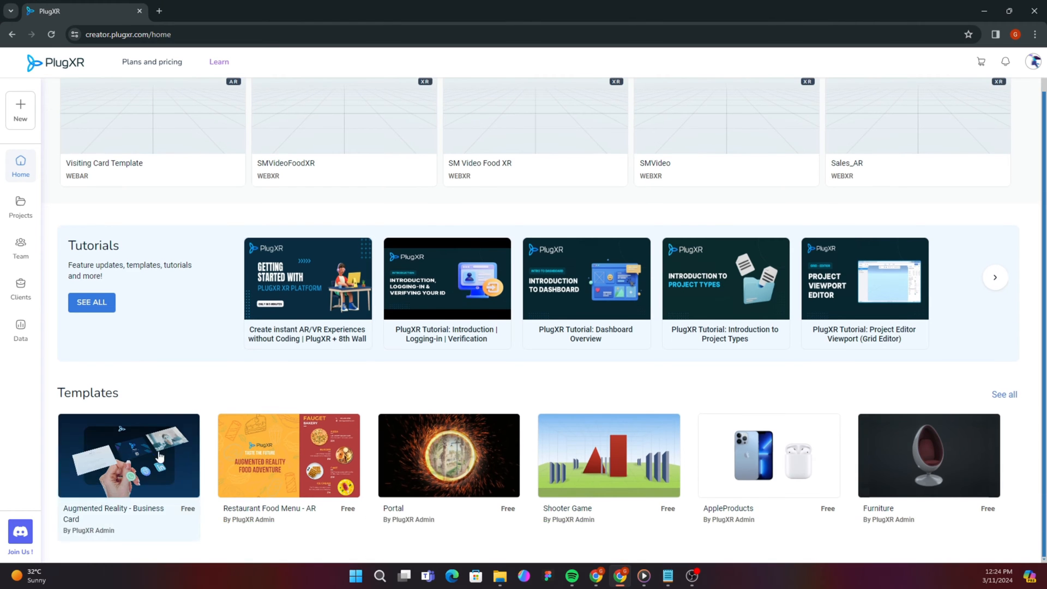
mouse_move(131, 504)
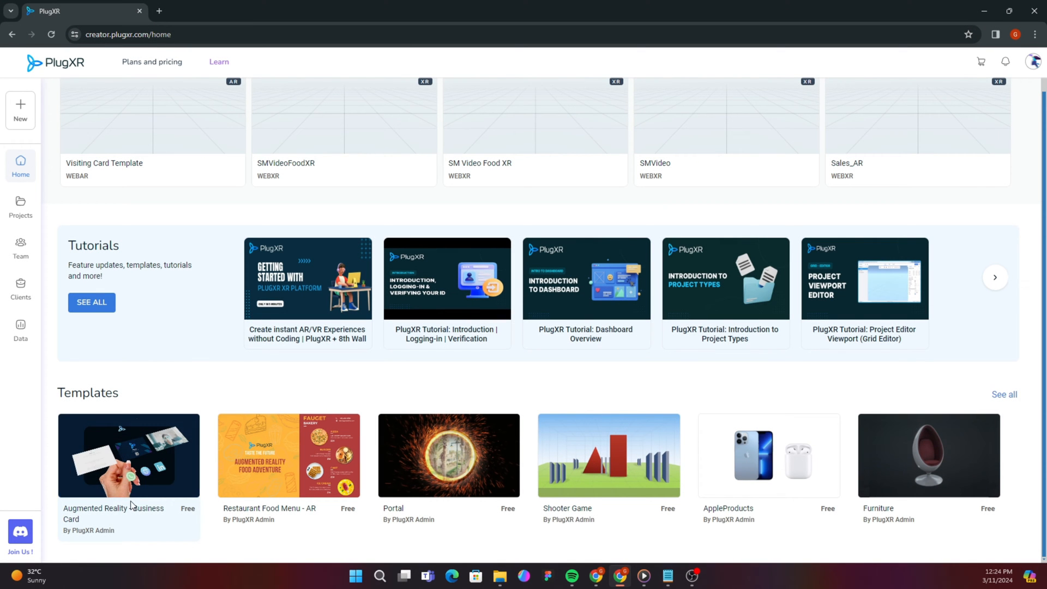
Step: Choose the Augmented Reality - Business Card template and use it for a new project
left_click(128, 456)
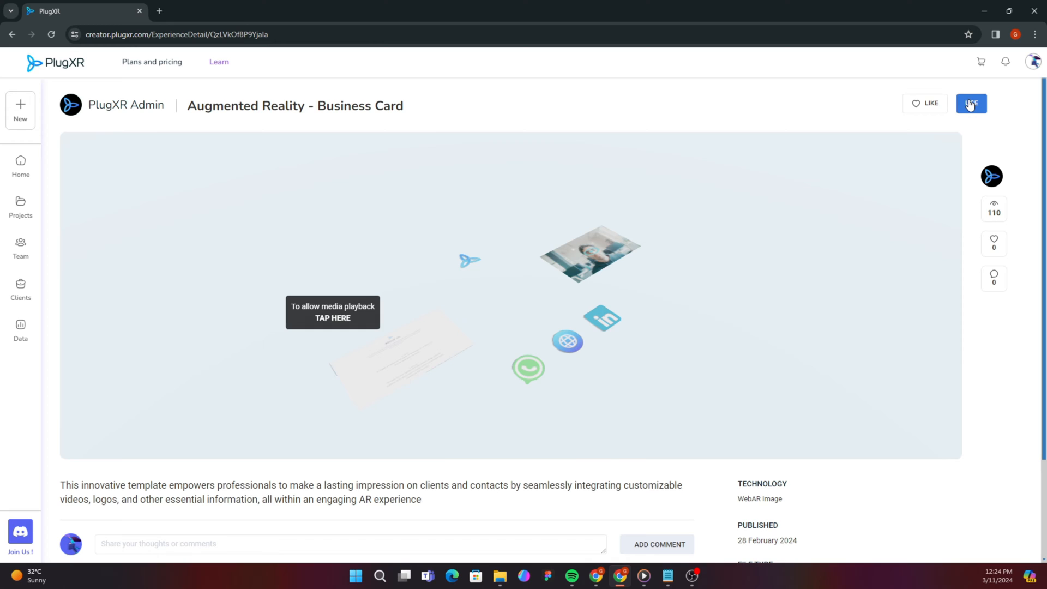
left_click(971, 103)
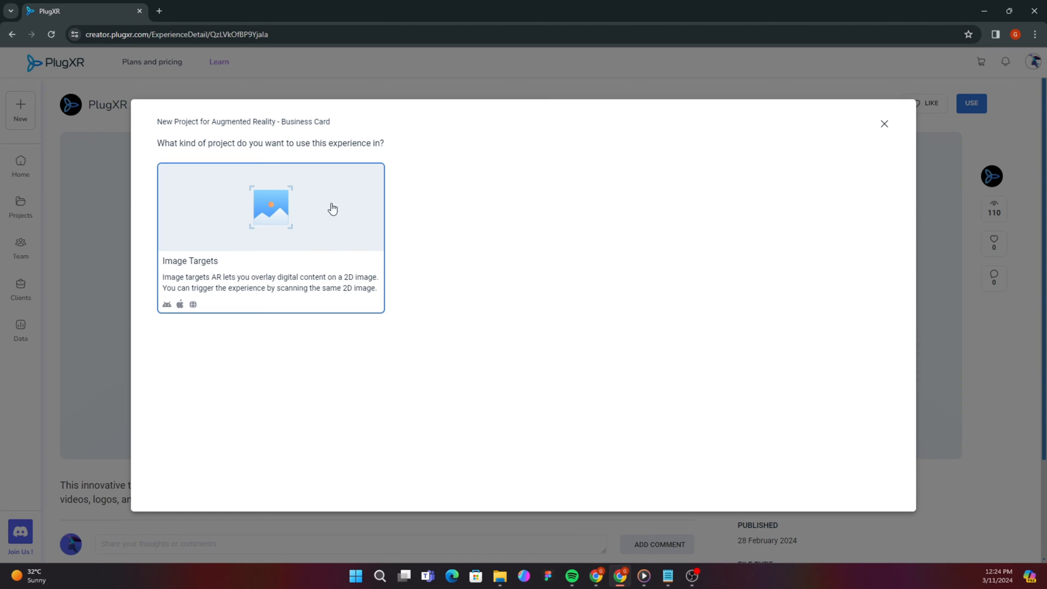
Step: Create an Image Targets project 'Business Card AR' on 8th Wall with the Business Card Demo.jpg marker
left_click(270, 207)
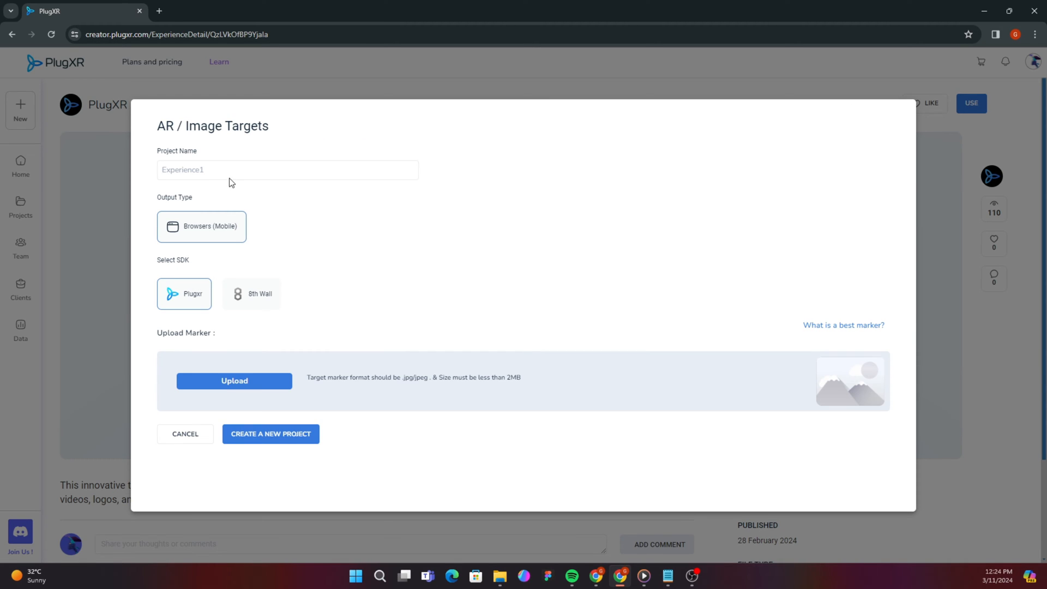
left_click(287, 169)
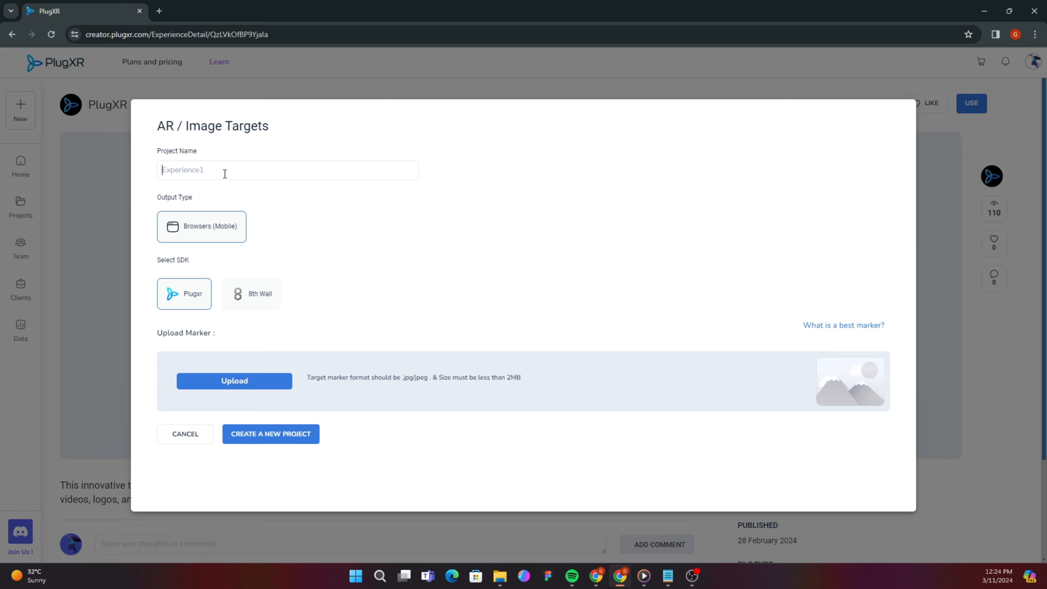
type("Business Card A")
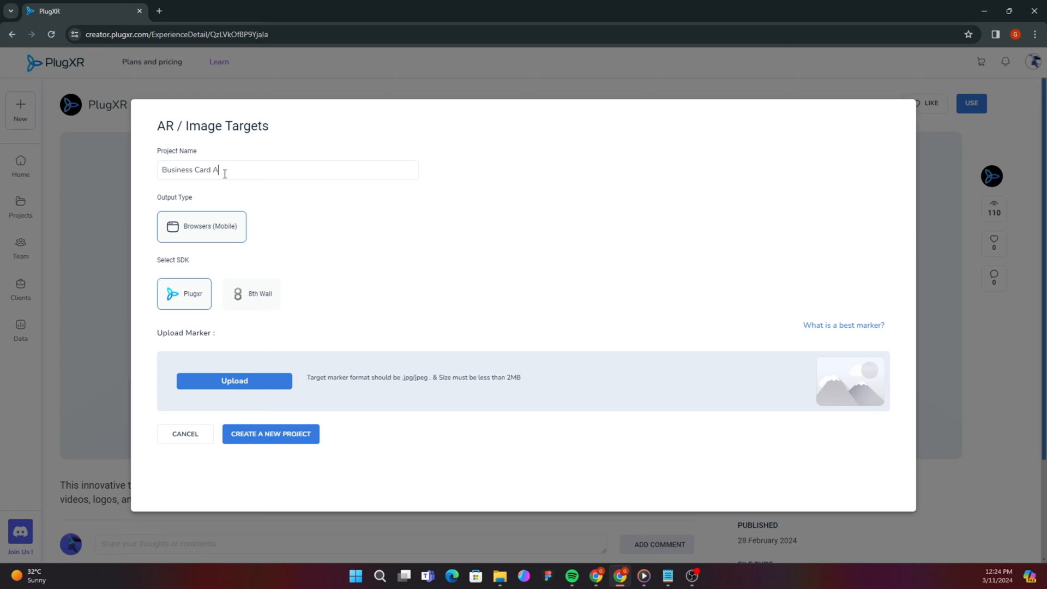
type("R")
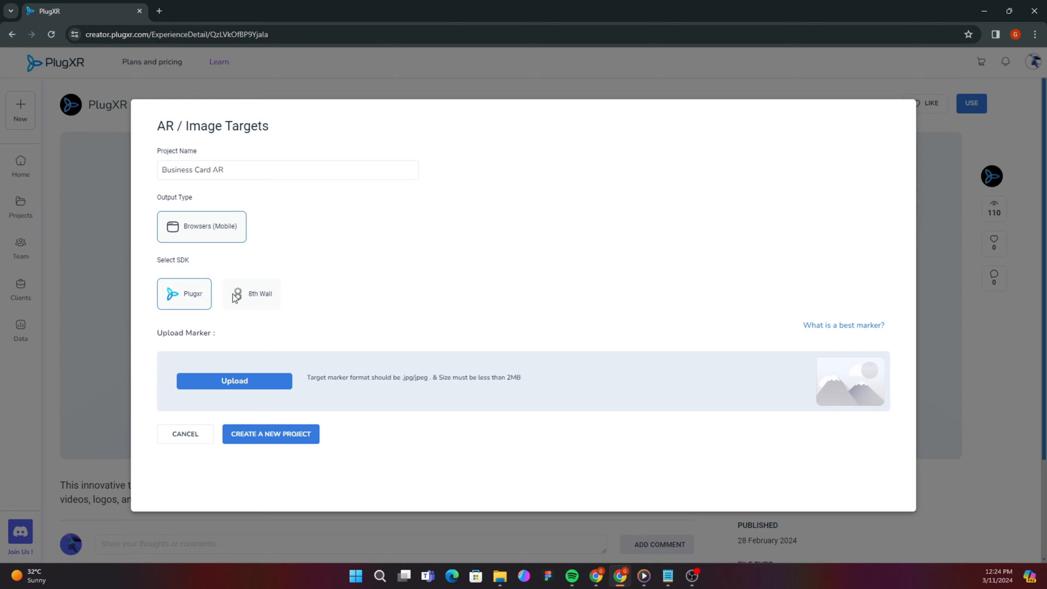
left_click(251, 294)
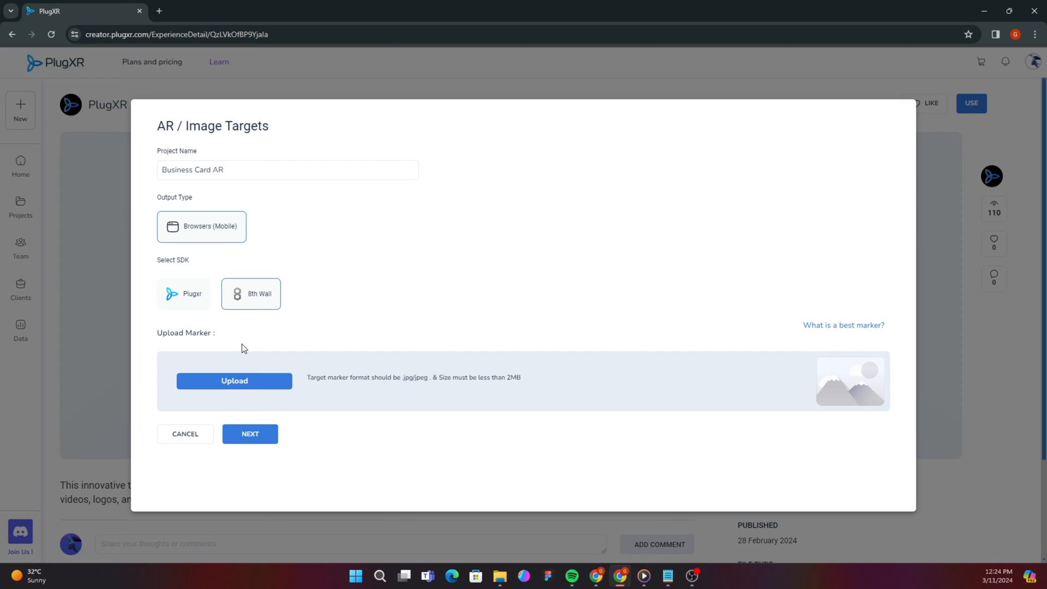
left_click(234, 381)
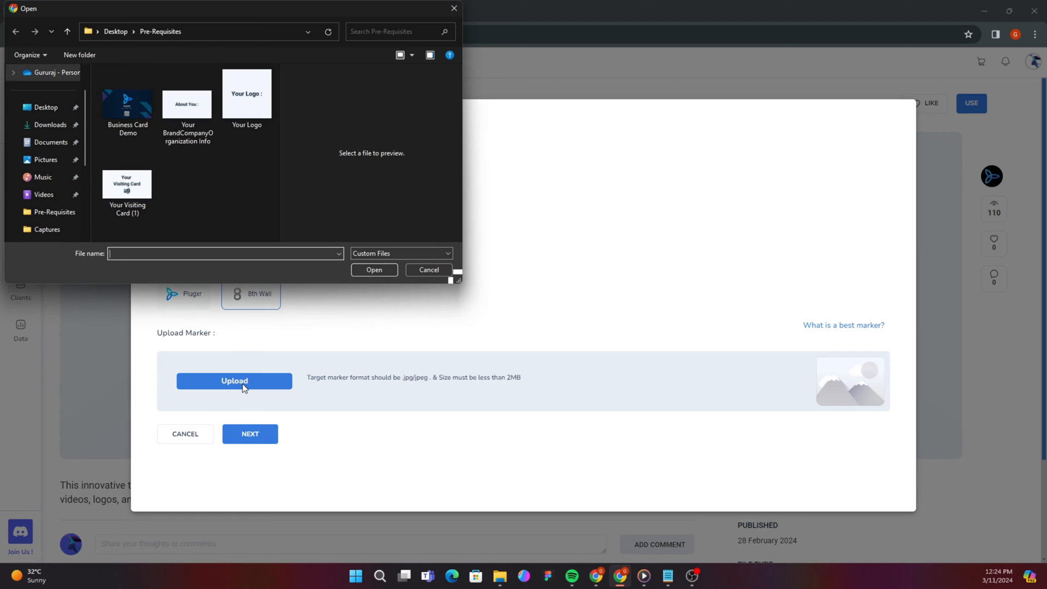
left_click(127, 100)
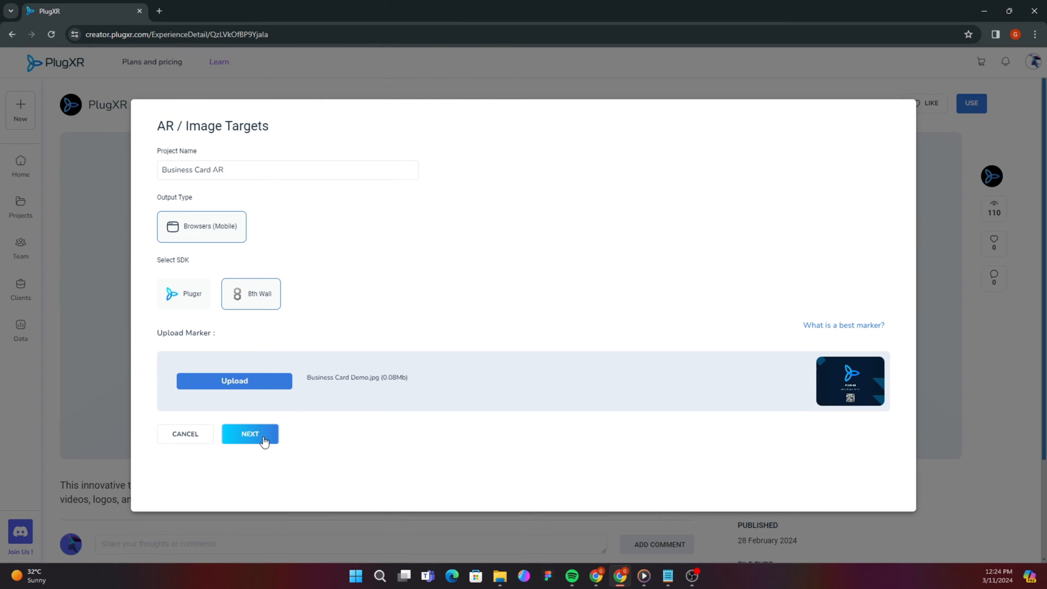
Step: Accept the default tracking region and upload the marker to create the project
left_click(249, 433)
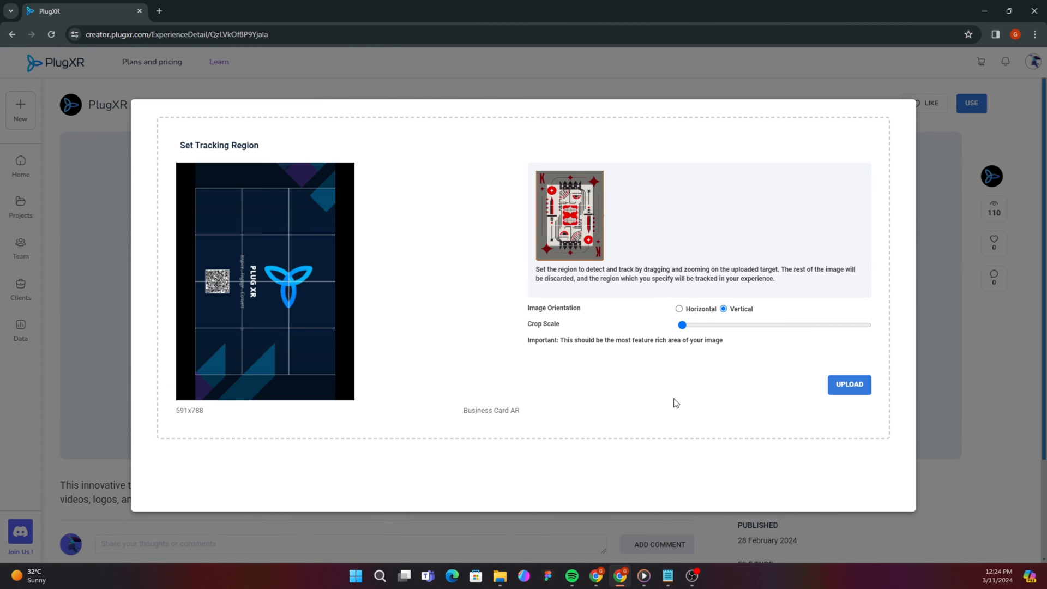
left_click(849, 385)
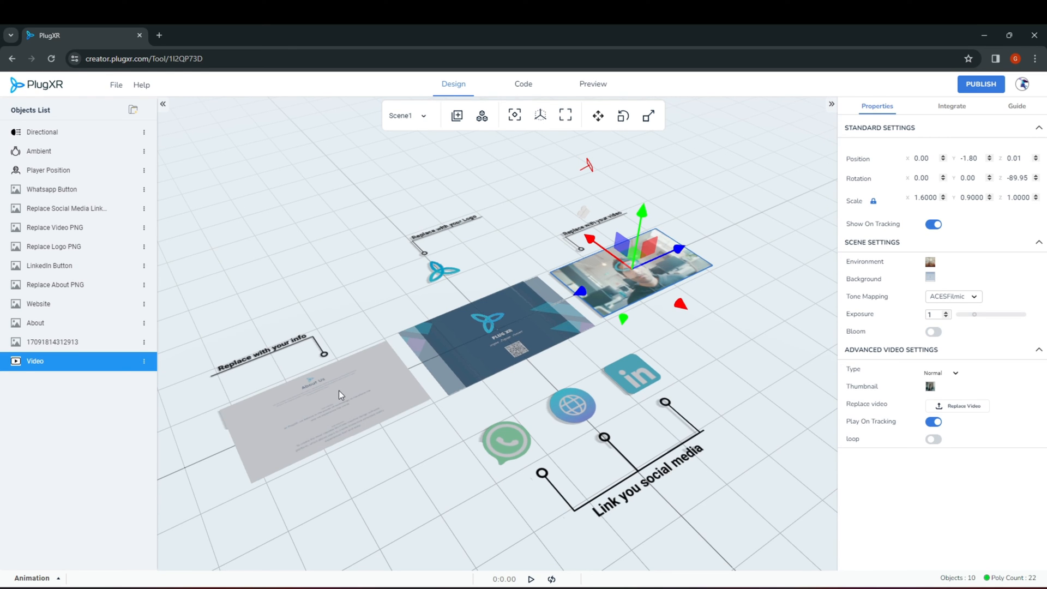
Step: Select the About panel and open its thumbnail under Advanced Image Settings
left_click(35, 322)
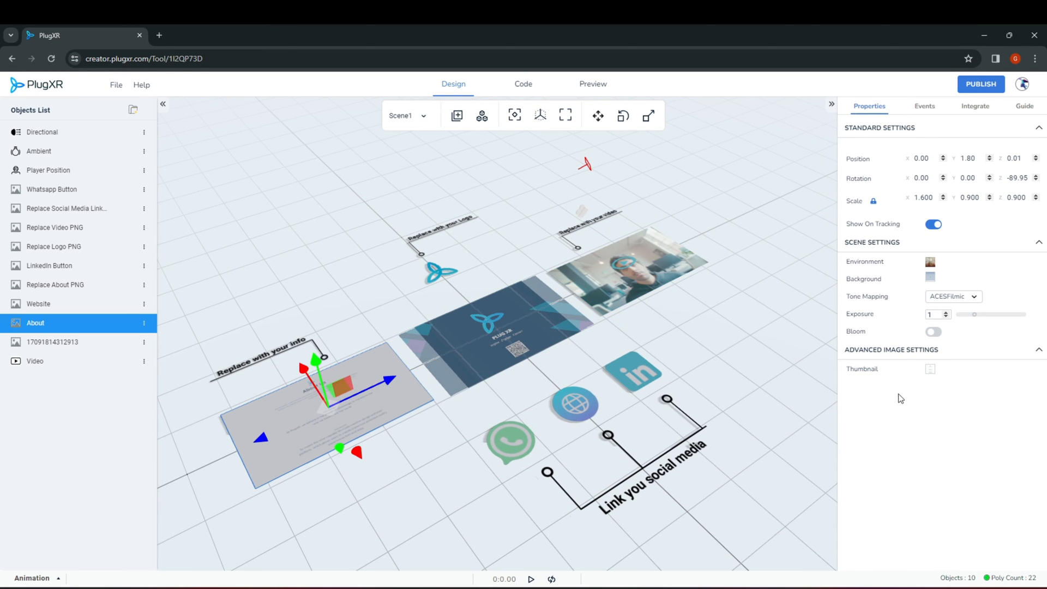
mouse_move(932, 373)
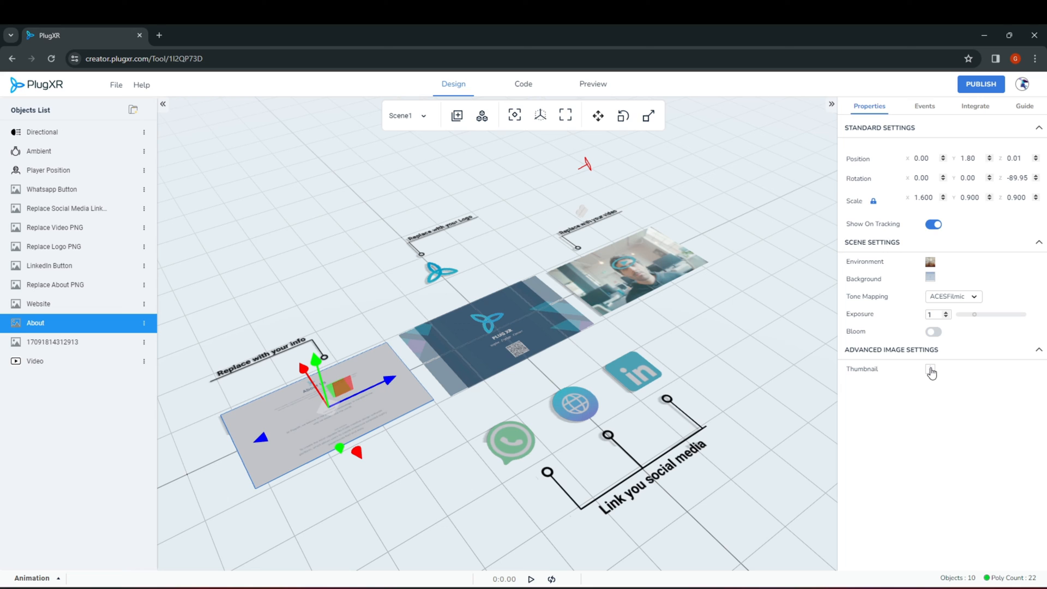
left_click(931, 372)
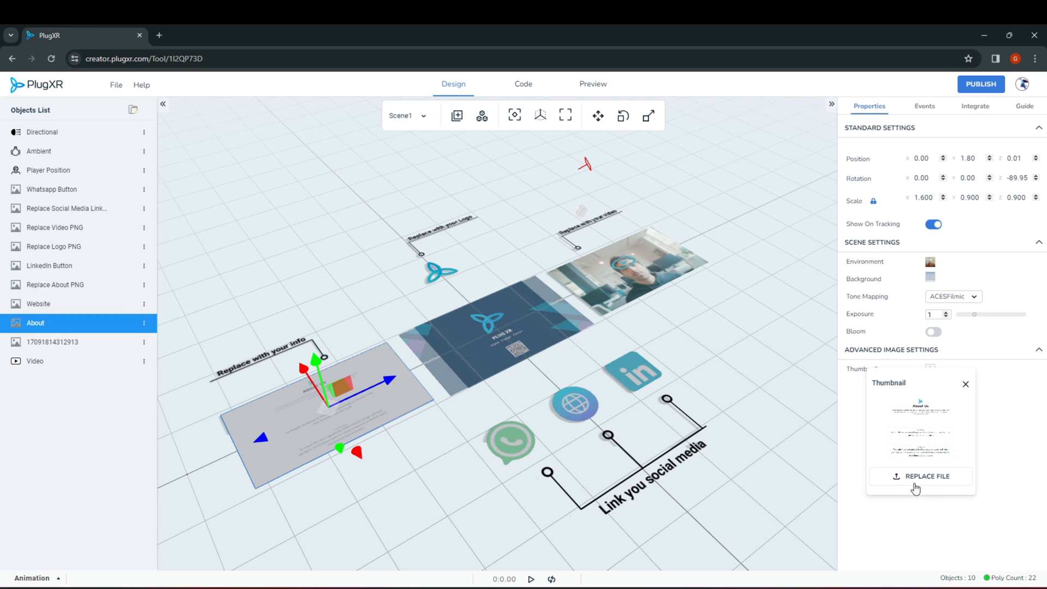
mouse_move(745, 449)
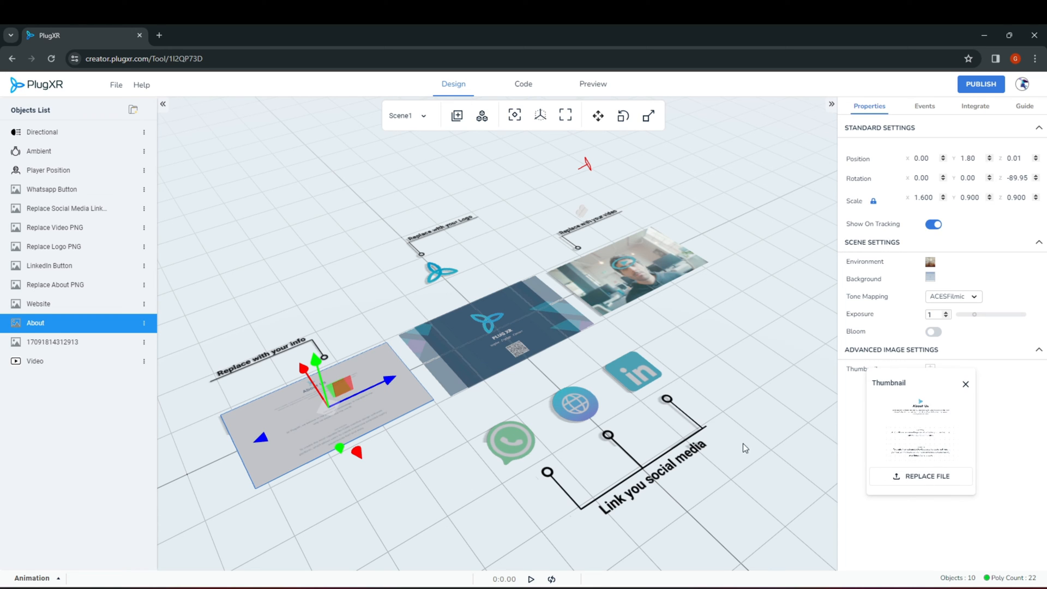
Step: Select the Website object and create a new Single Tap event in its Events tab
left_click(38, 303)
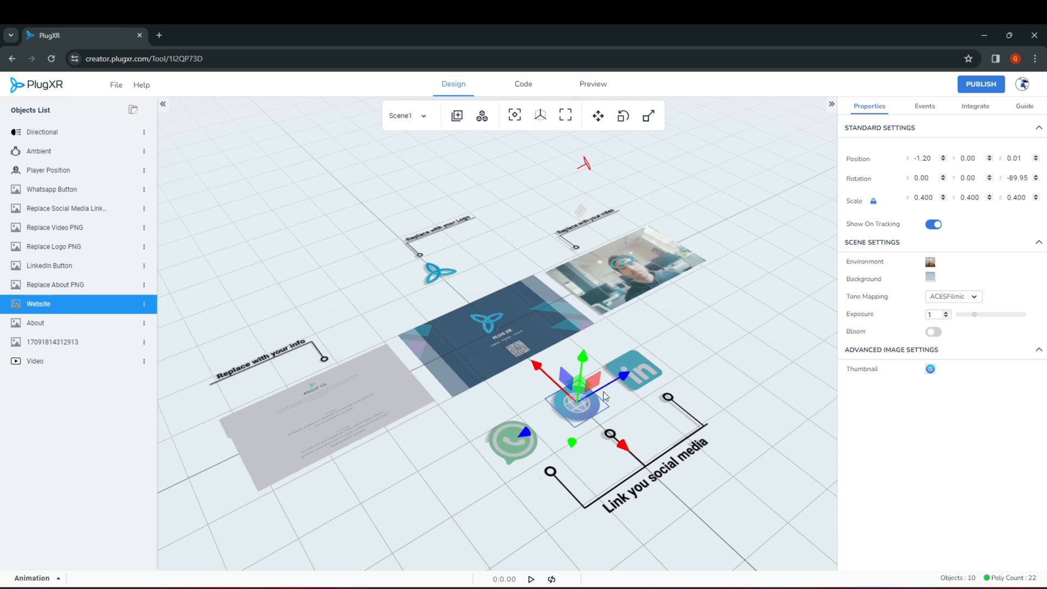
left_click(923, 105)
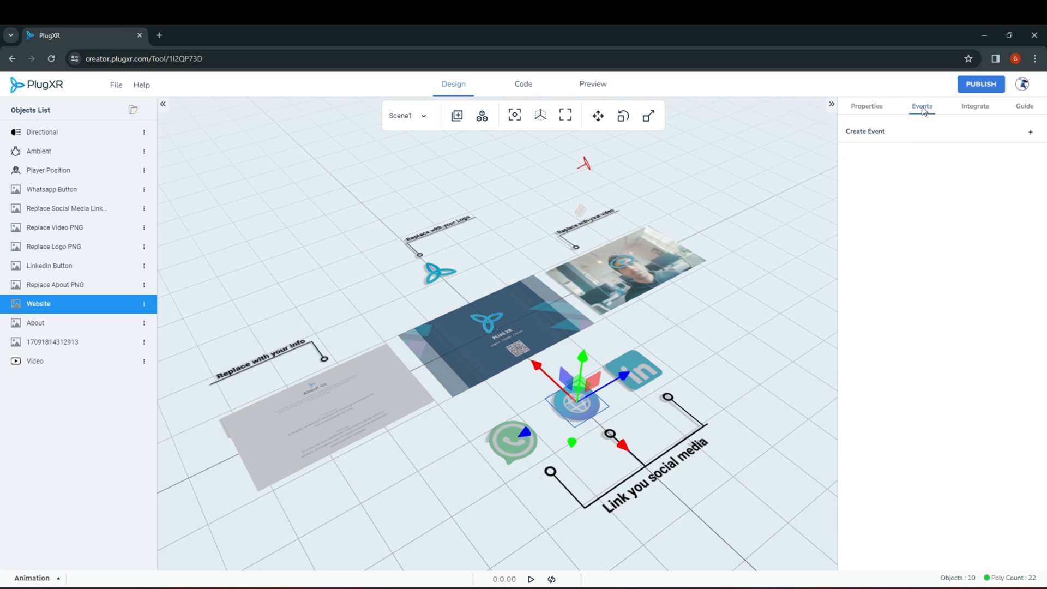
left_click(1030, 131)
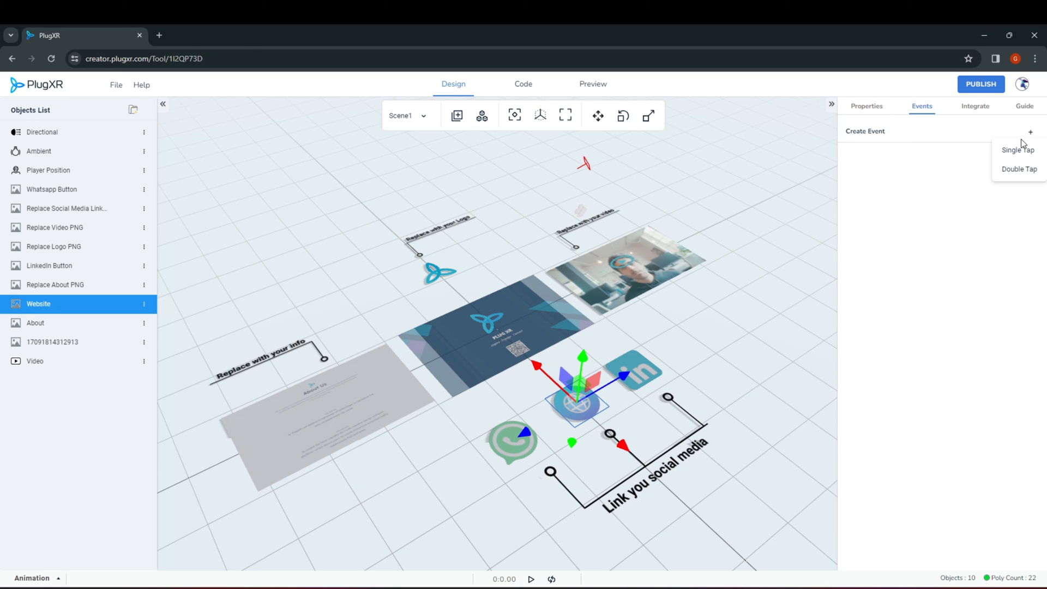
left_click(1018, 149)
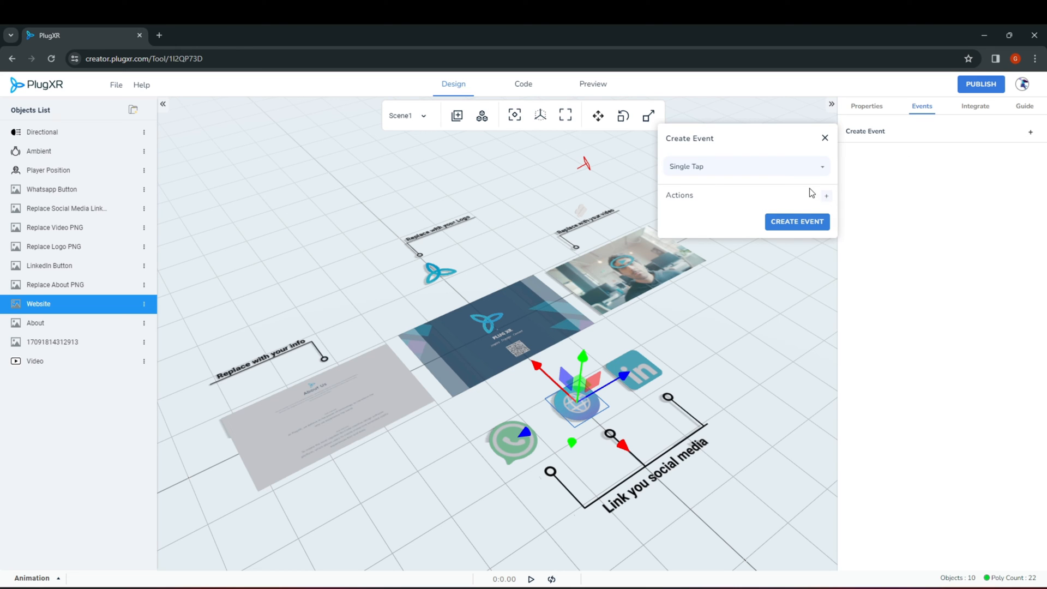
Step: Add a Change Url action to the event and pick its target object
left_click(826, 196)
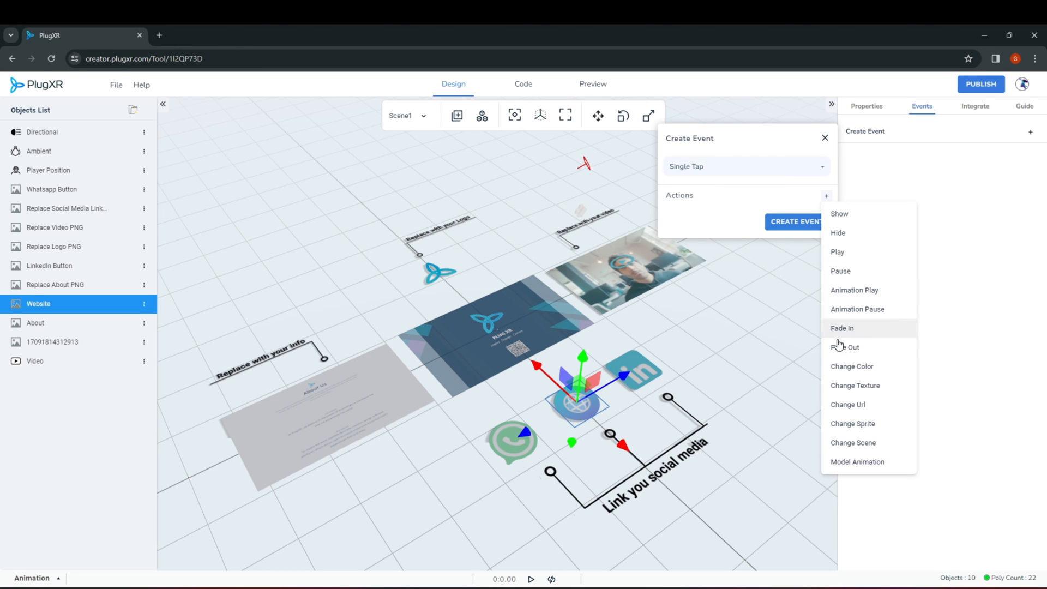
left_click(848, 404)
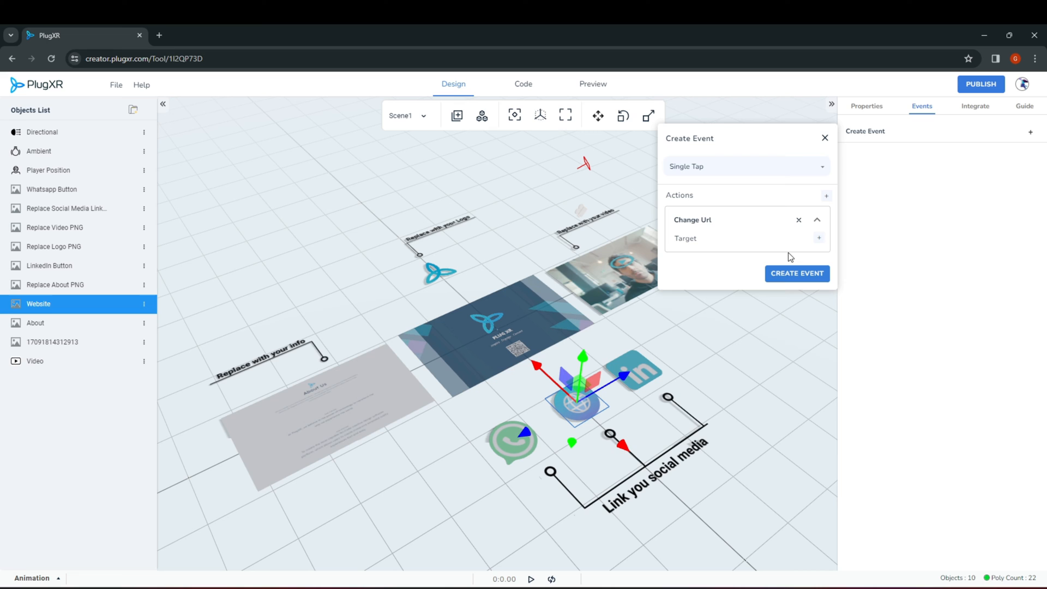
left_click(819, 238)
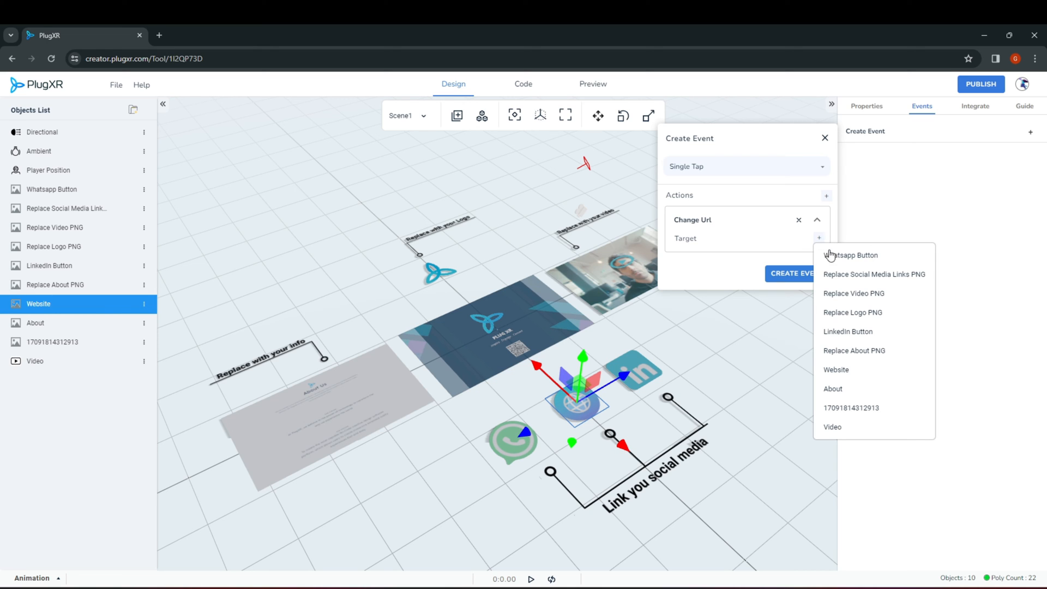
left_click(835, 369)
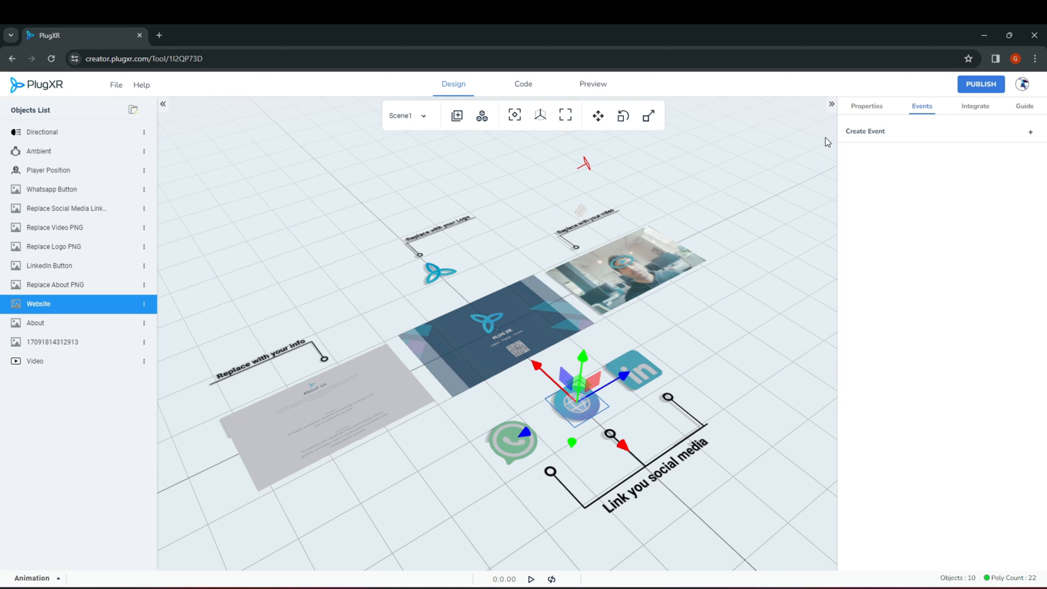
Step: Select the Video object and browse its library of replacement videos
left_click(35, 361)
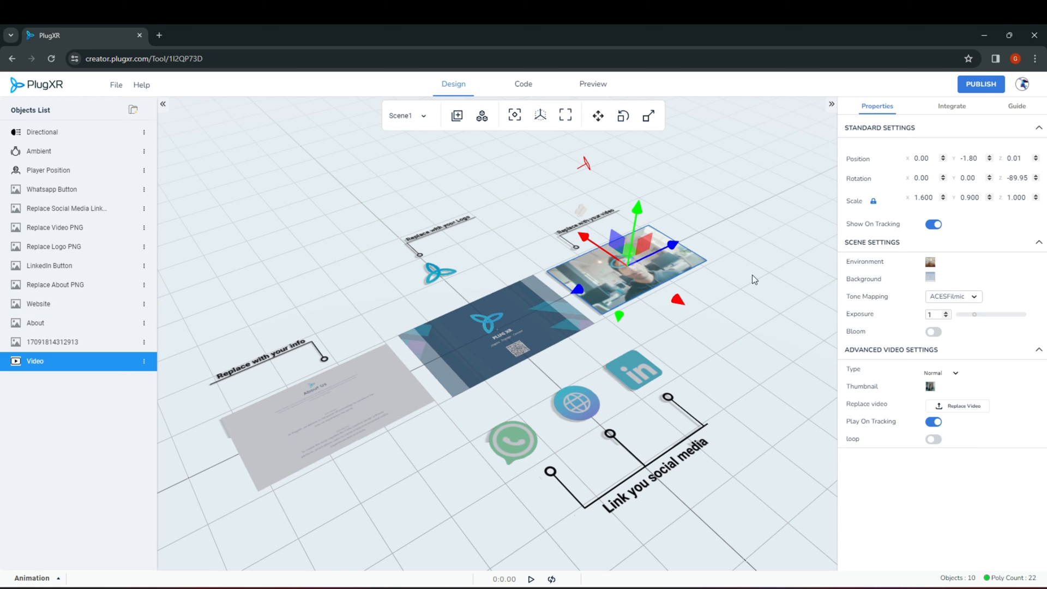
mouse_move(960, 422)
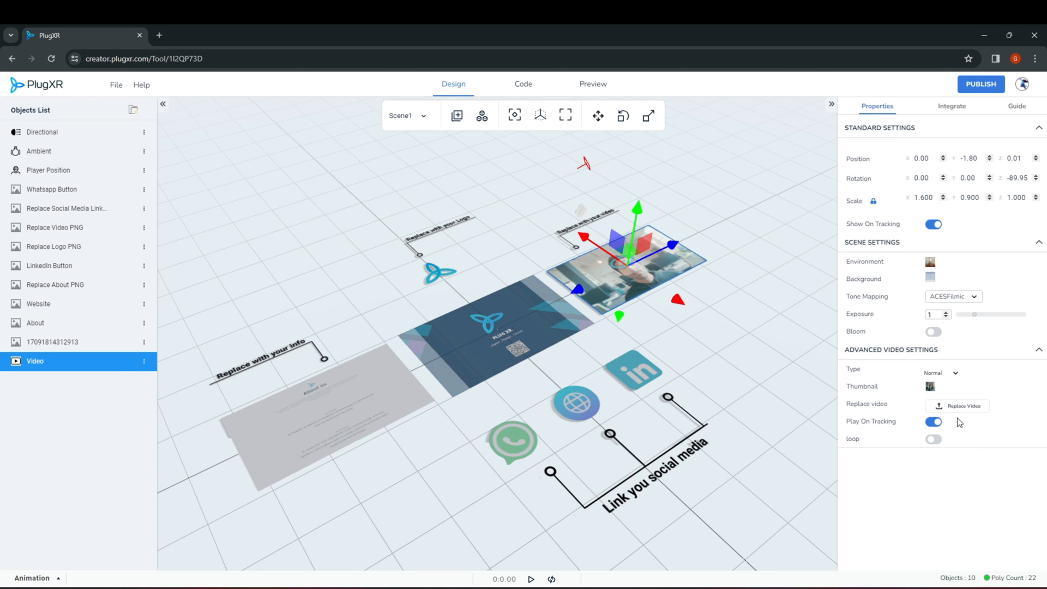
left_click(960, 406)
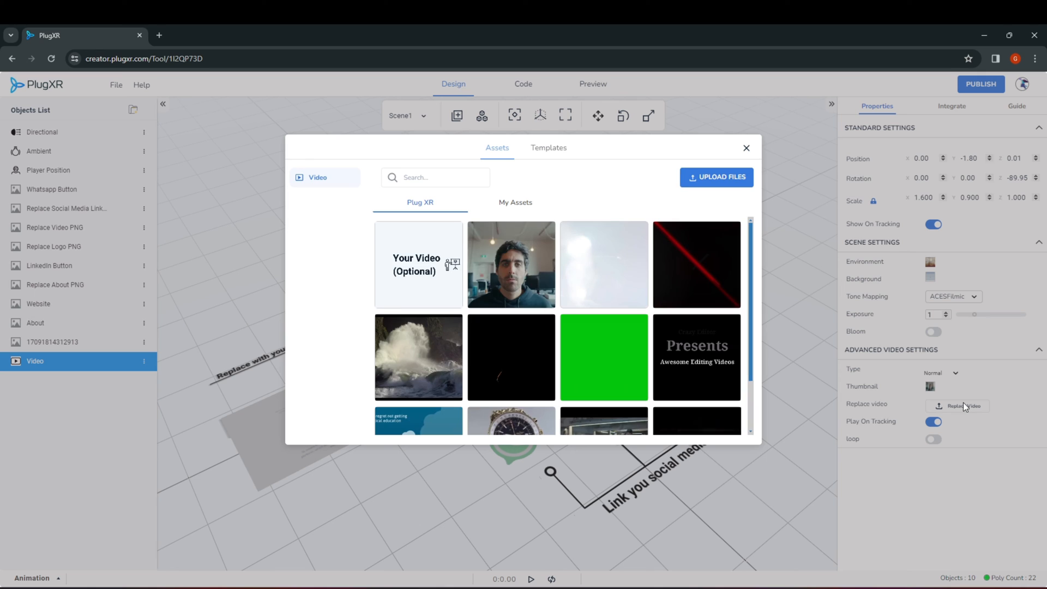
mouse_move(759, 138)
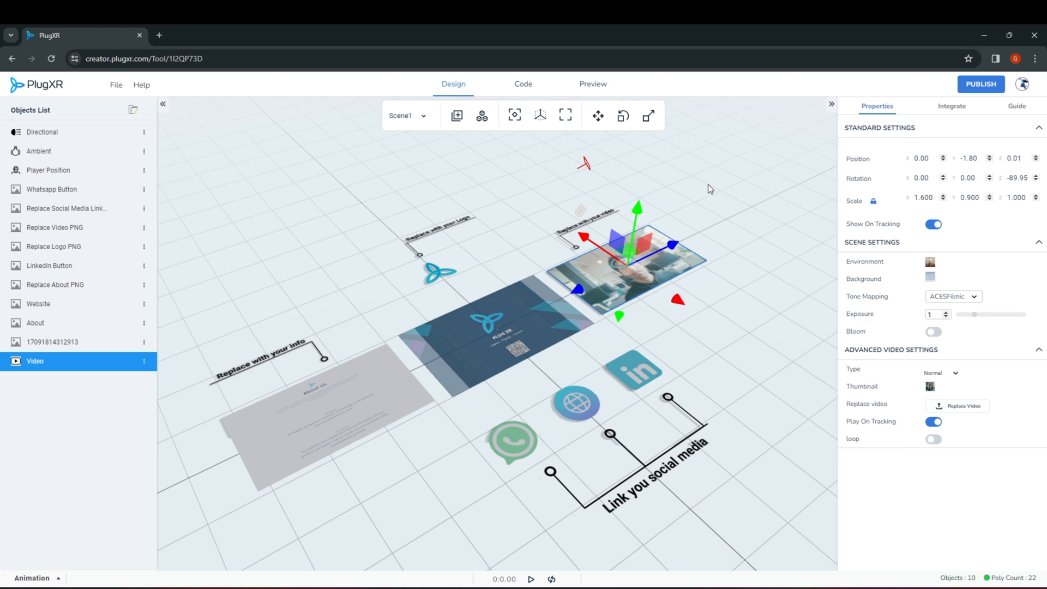
Step: View the logo image's thumbnail, close it, and switch to Preview
left_click(53, 342)
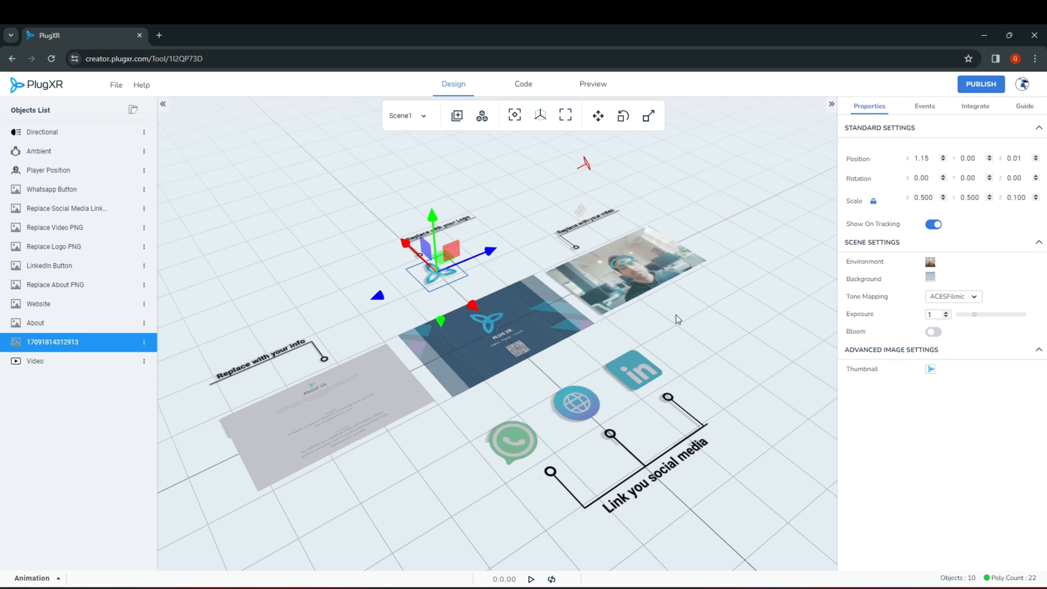
left_click(931, 369)
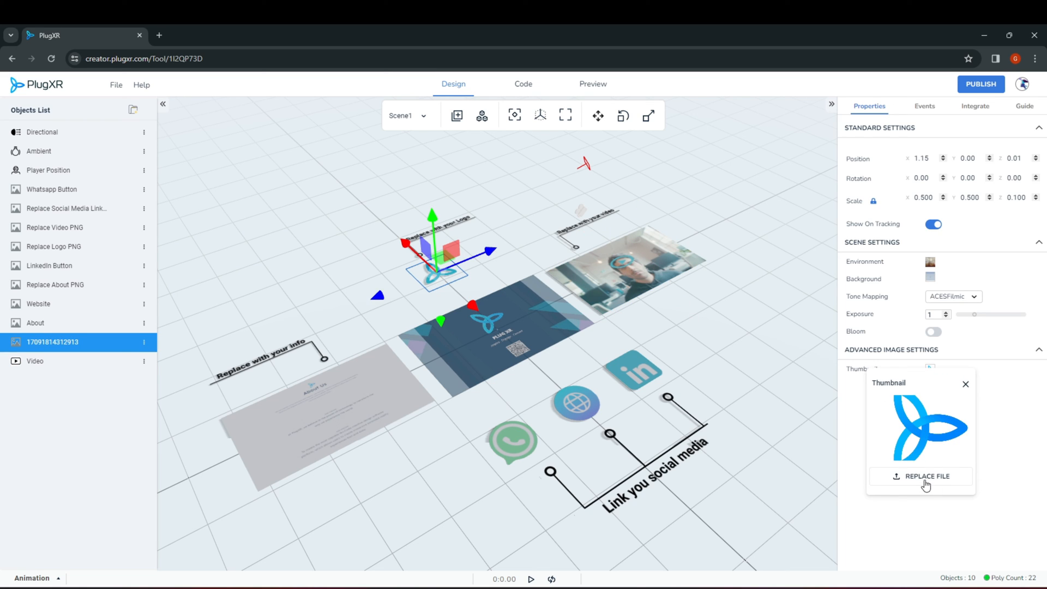
mouse_move(337, 220)
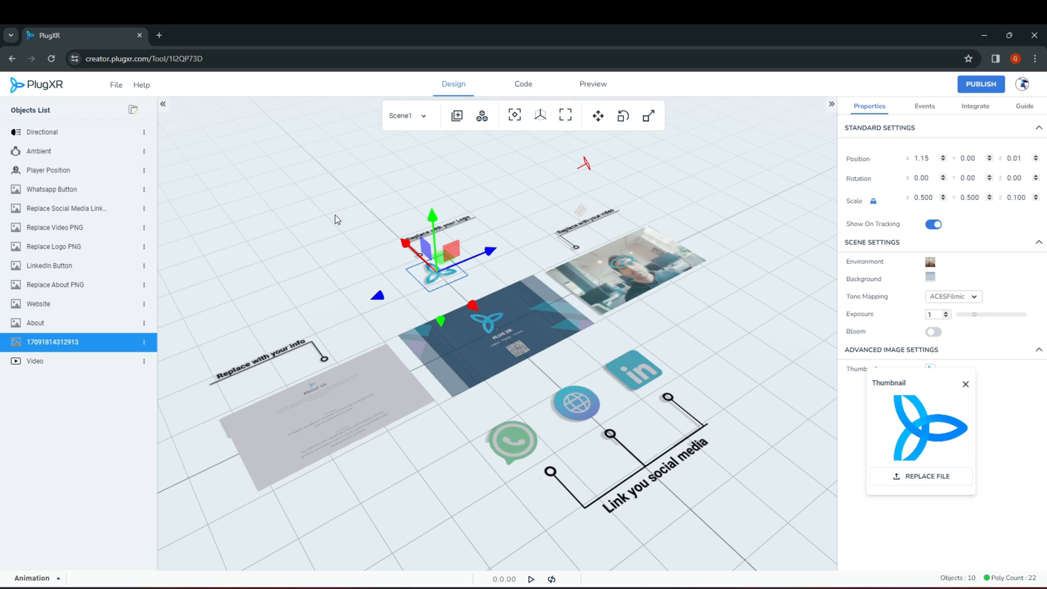
left_click(965, 384)
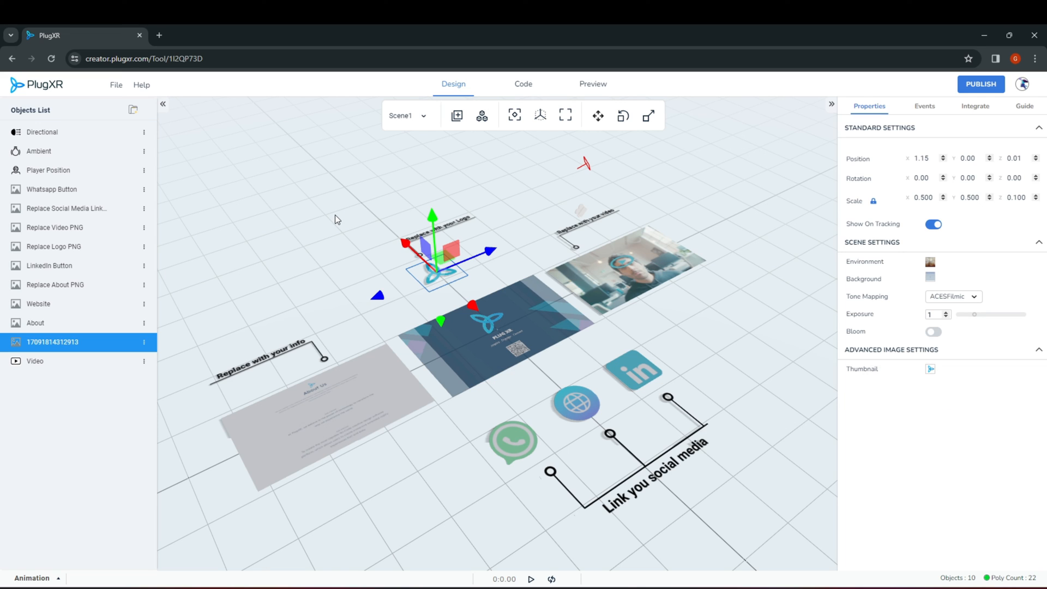
left_click(593, 84)
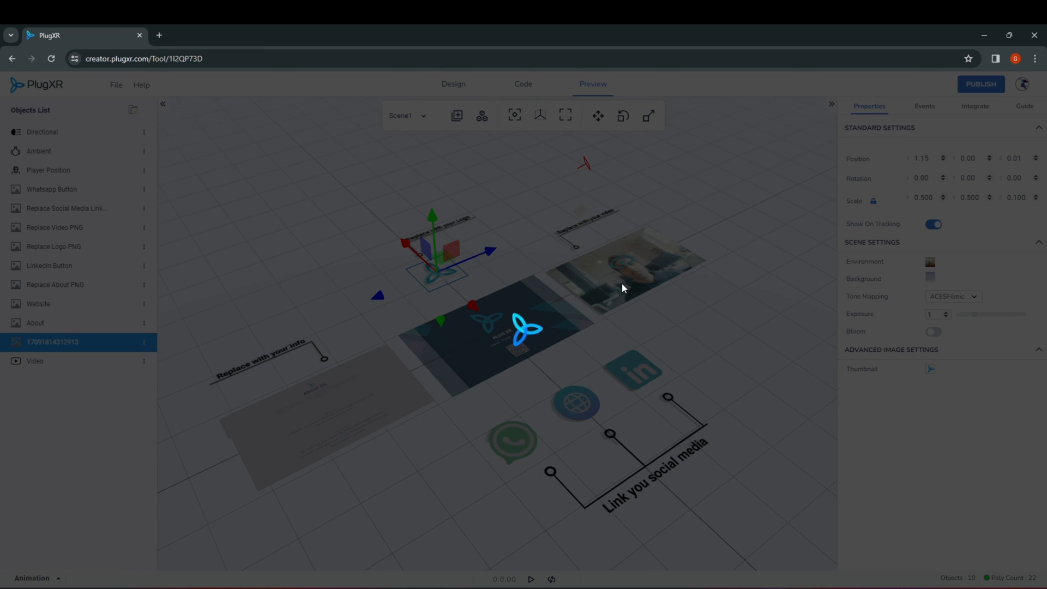
Step: Let the preview load and inspect the logo, video, info panel and social icons
left_click(592, 84)
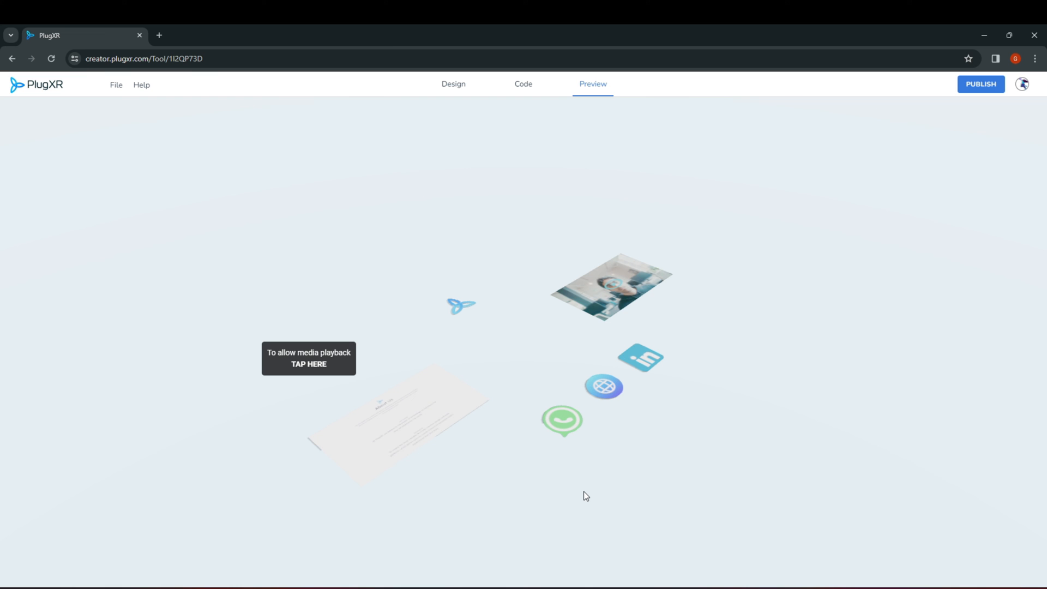
mouse_move(981, 83)
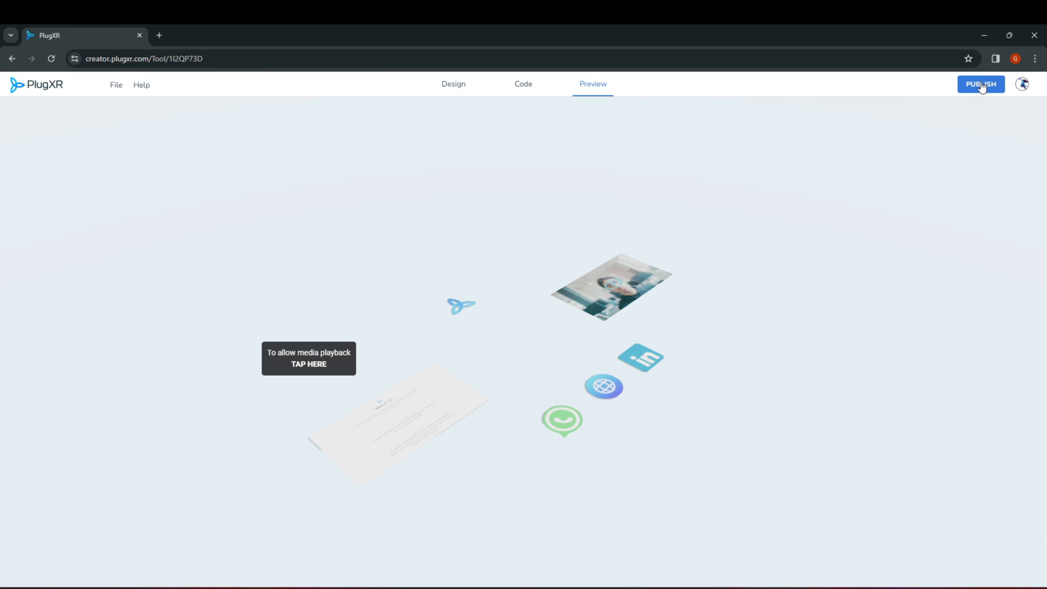
Step: Publish Business Card AR, review its QR code and link, and close the dialog
left_click(980, 84)
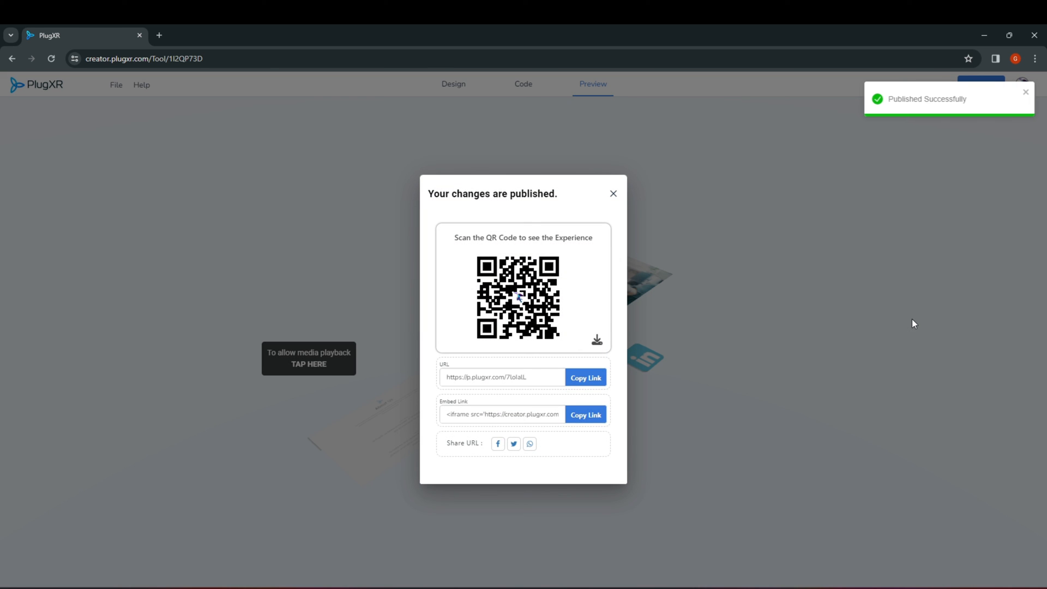
mouse_move(675, 233)
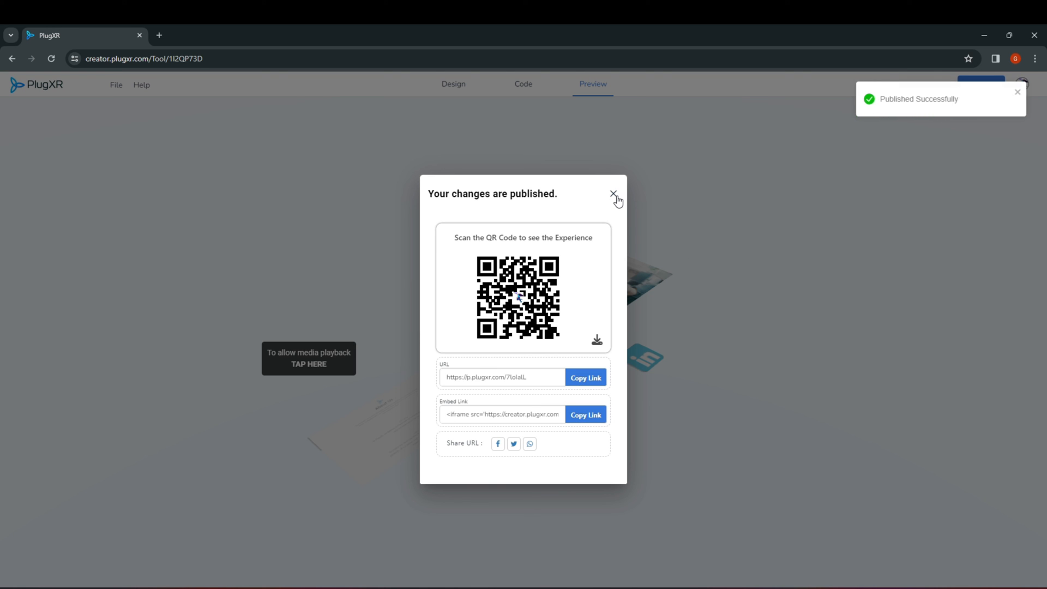
left_click(613, 193)
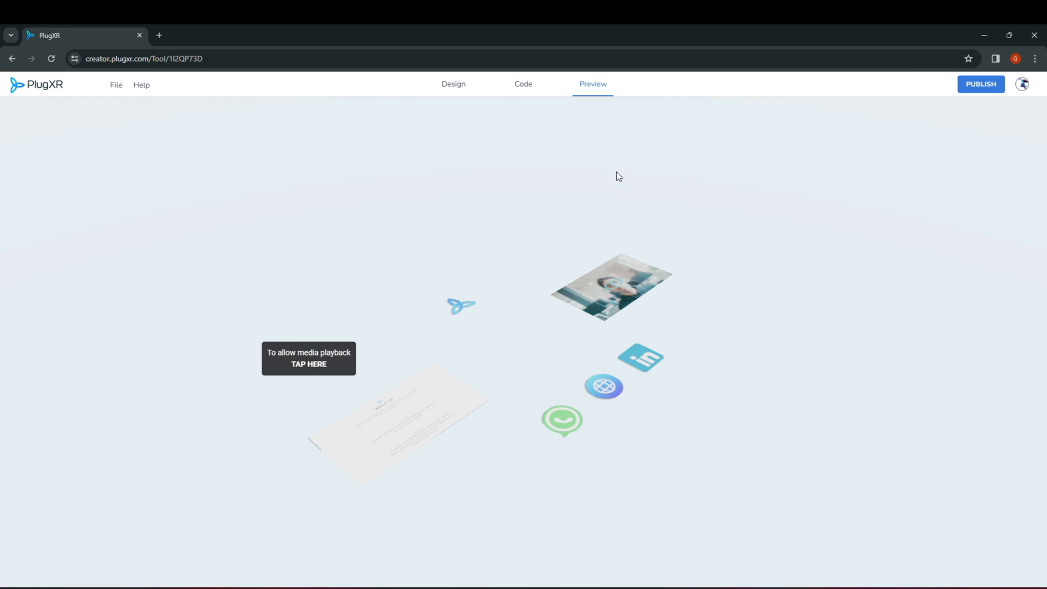